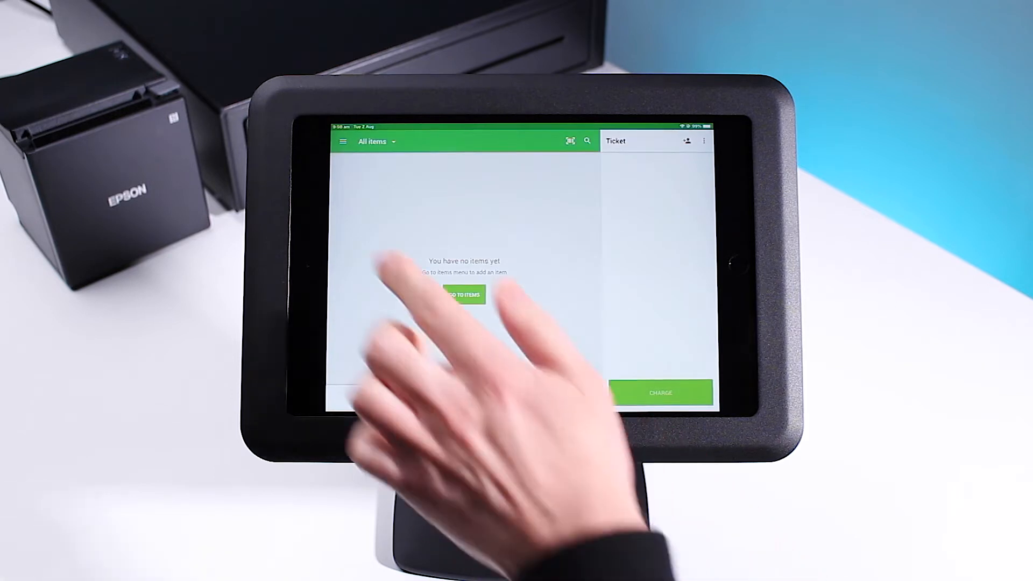
Go to the app Settings from the main navigation menu to reach Printers
click(342, 141)
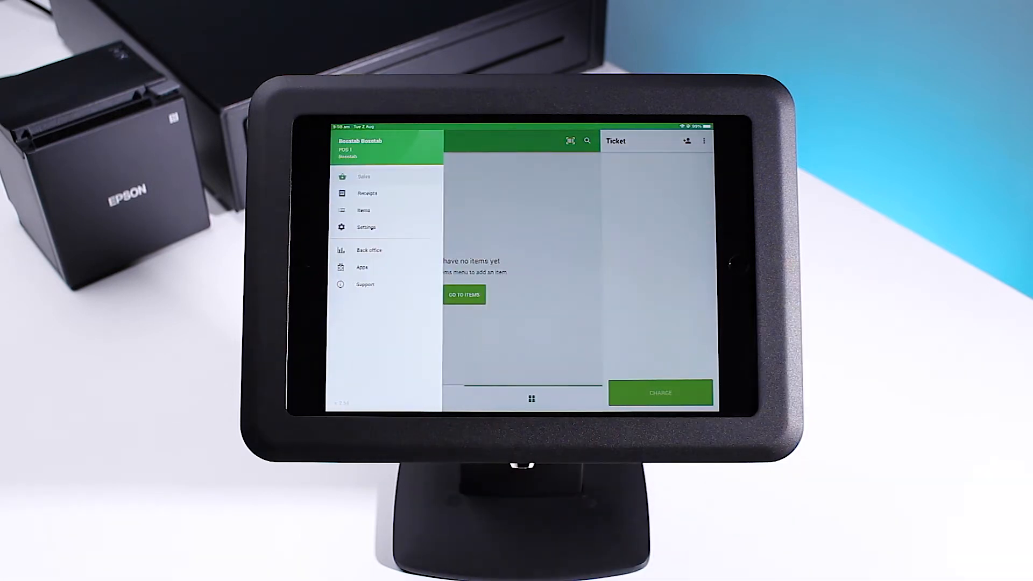
click(365, 227)
text(Printer)
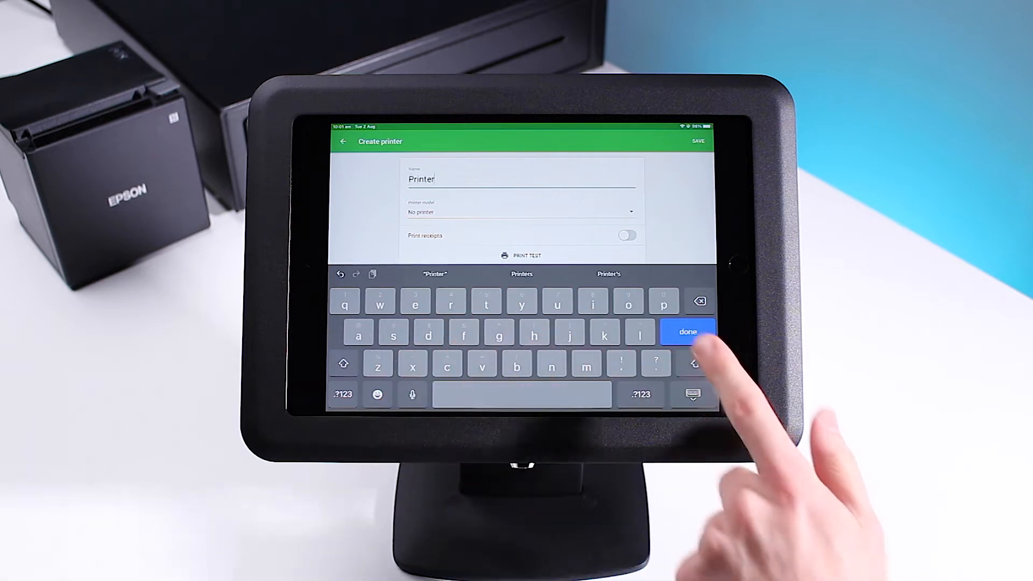
Assign the Epson TM-m30 (Ethernet) model and the discovered TM-m30III at 192.168.1.91
click(687, 332)
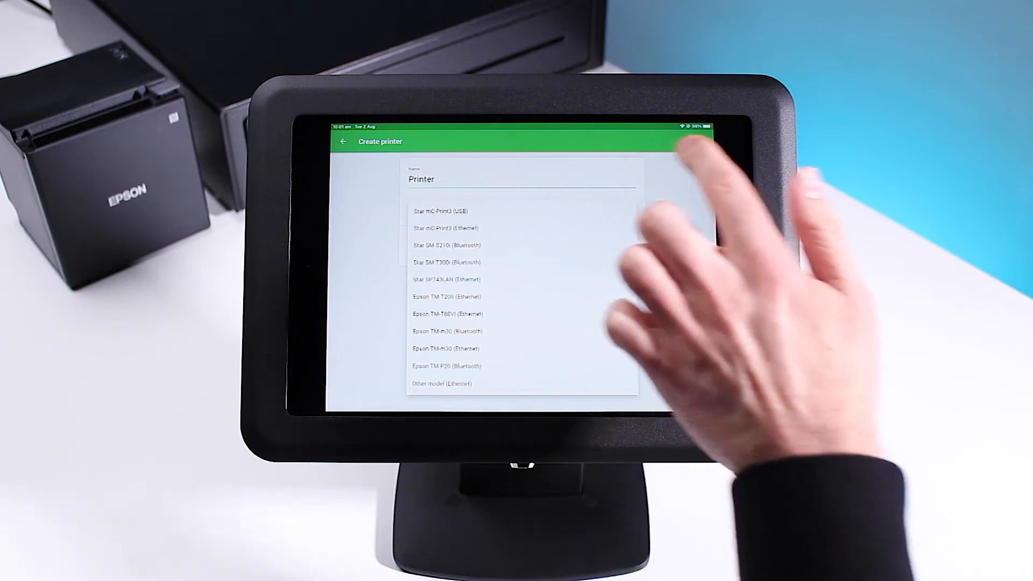
click(445, 347)
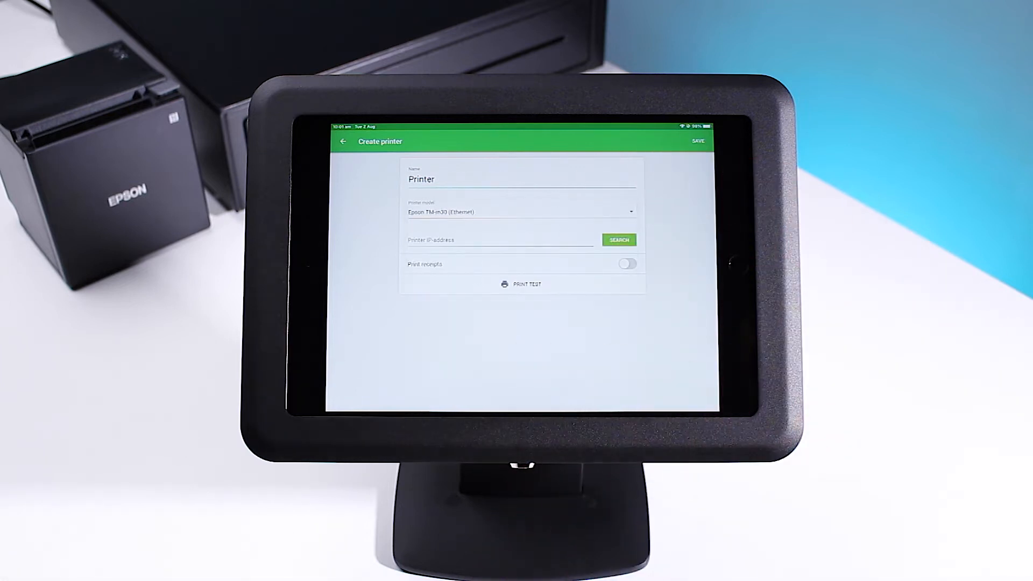
click(618, 238)
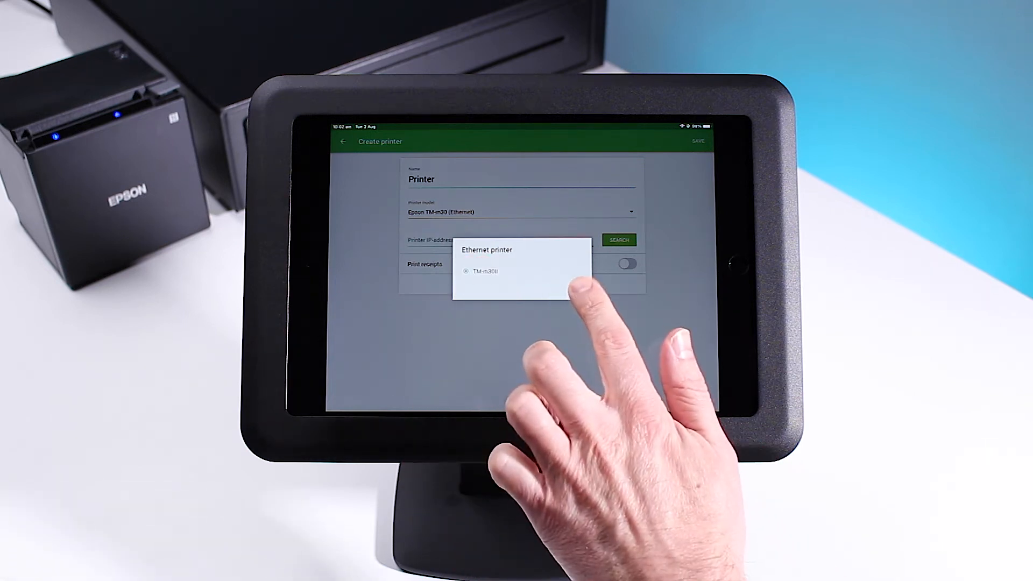
click(484, 271)
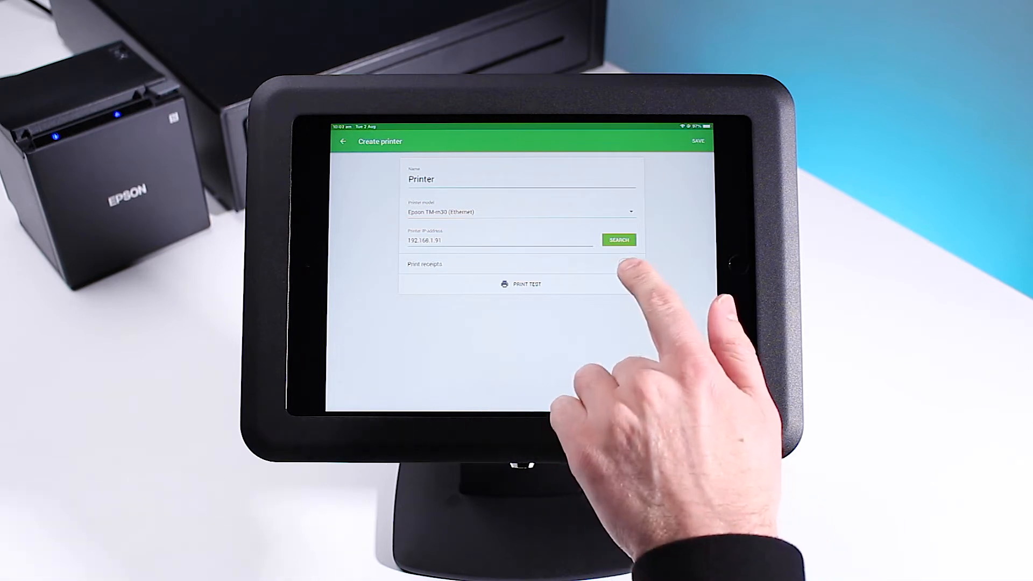
click(626, 264)
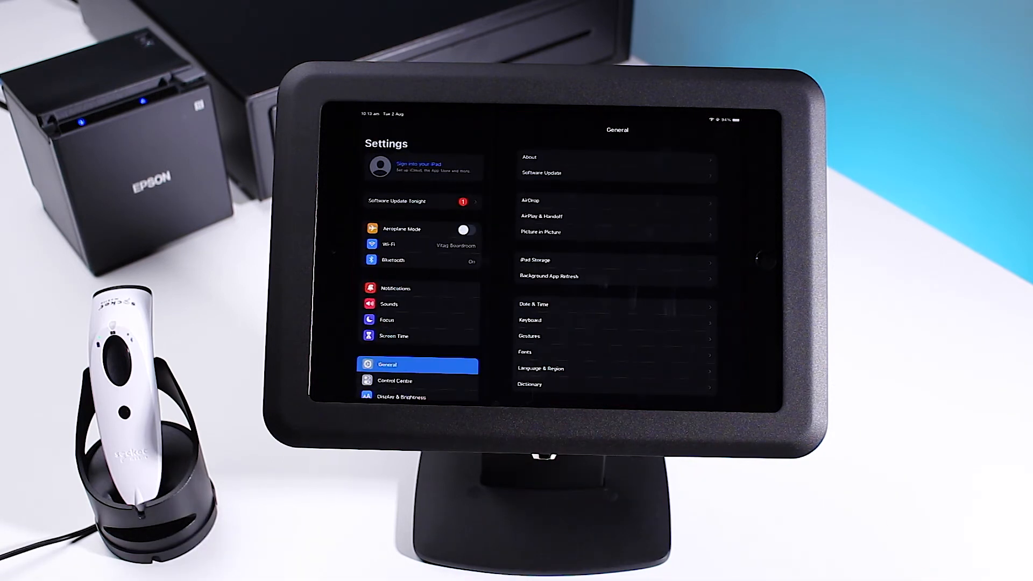
Enter Bluetooth settings to pair the barcode scanner with the iPad
click(392, 260)
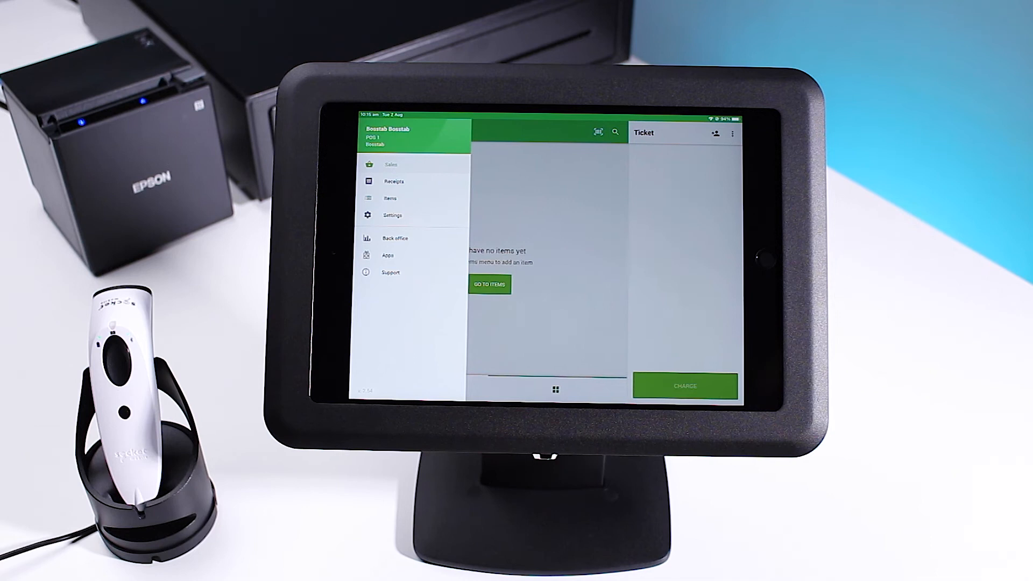
Start a new item from the Items list, ready for the scanned can barcode
click(389, 198)
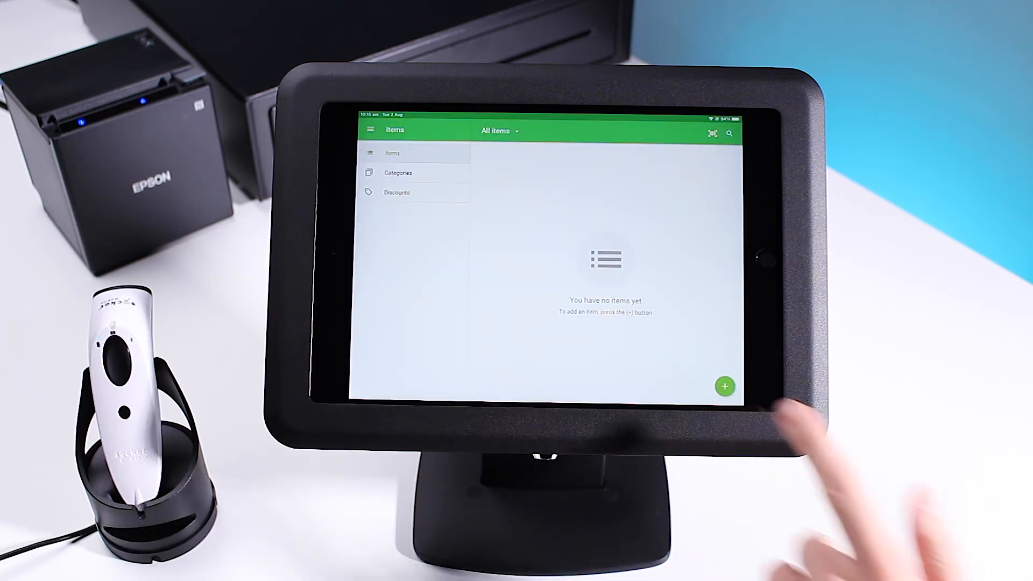
click(724, 386)
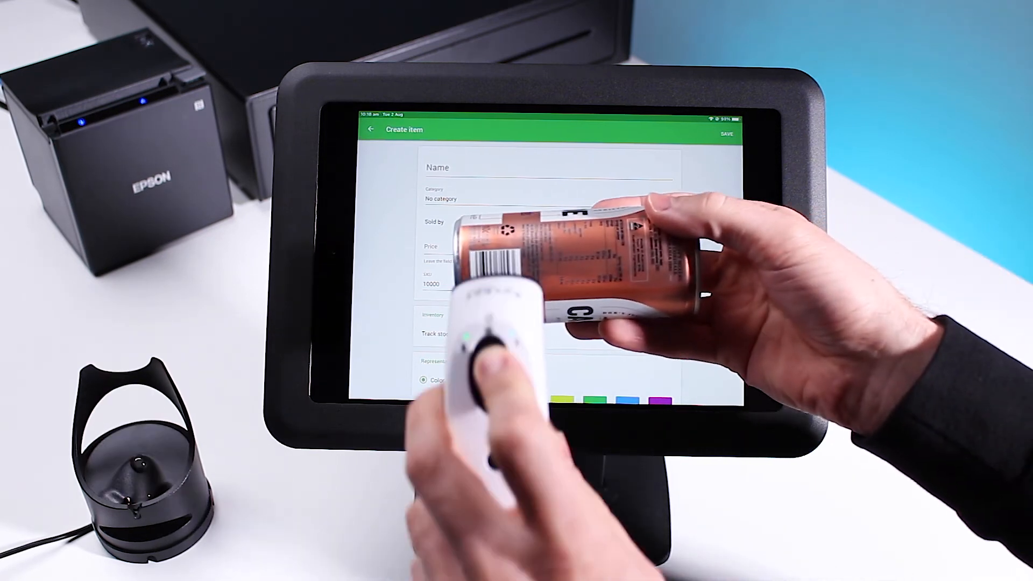